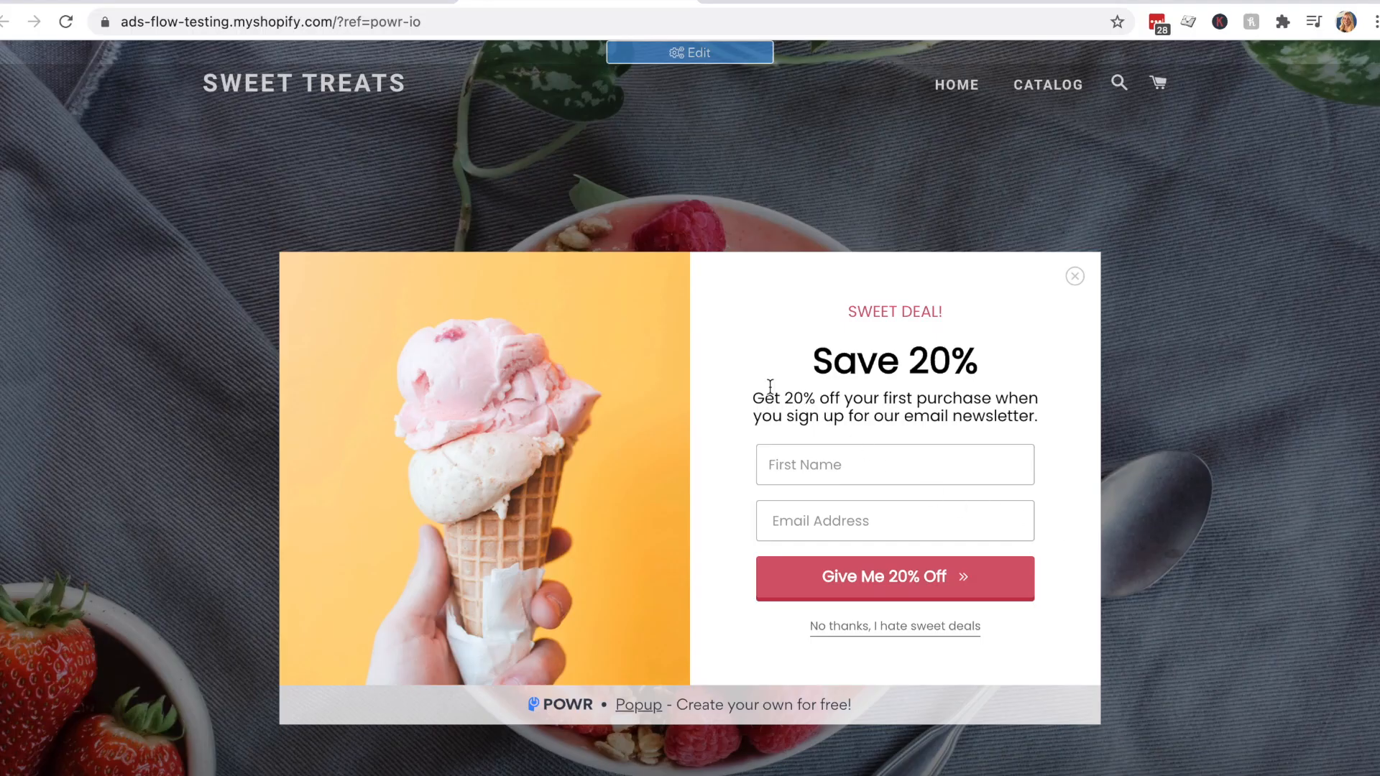
Leave the storefront popup demo and switch to the Sweet treats admin Home page
click(689, 52)
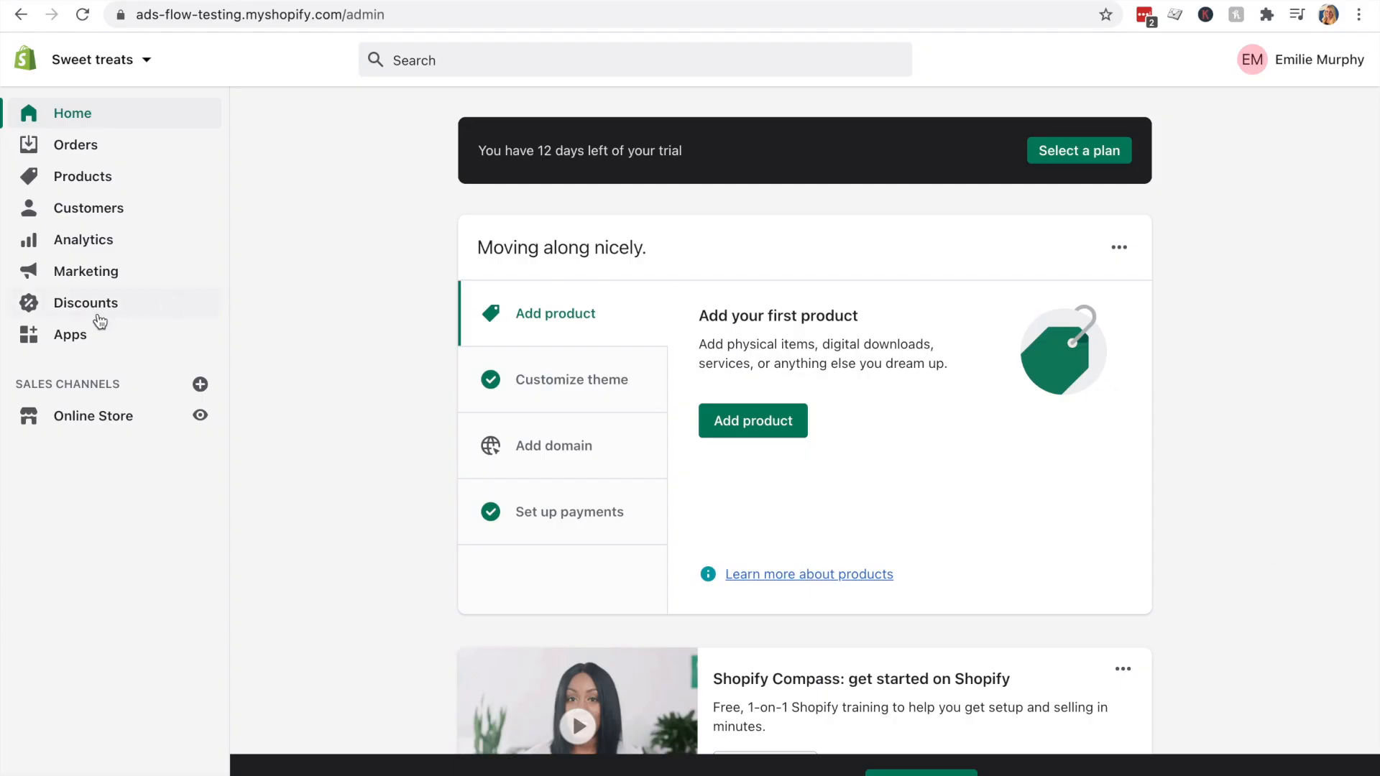
Search the Shopify App Store for 'powr' apps from the Apps page
click(70, 334)
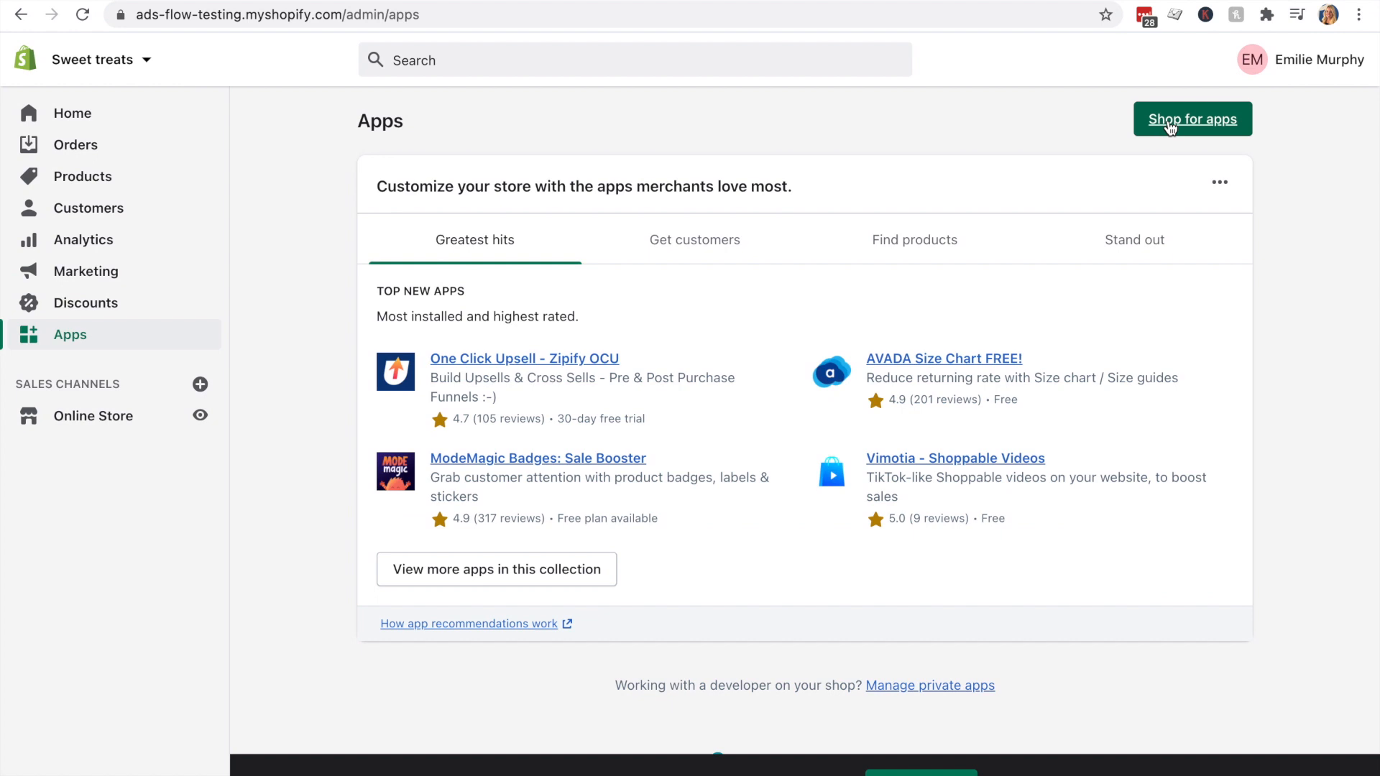
click(1192, 118)
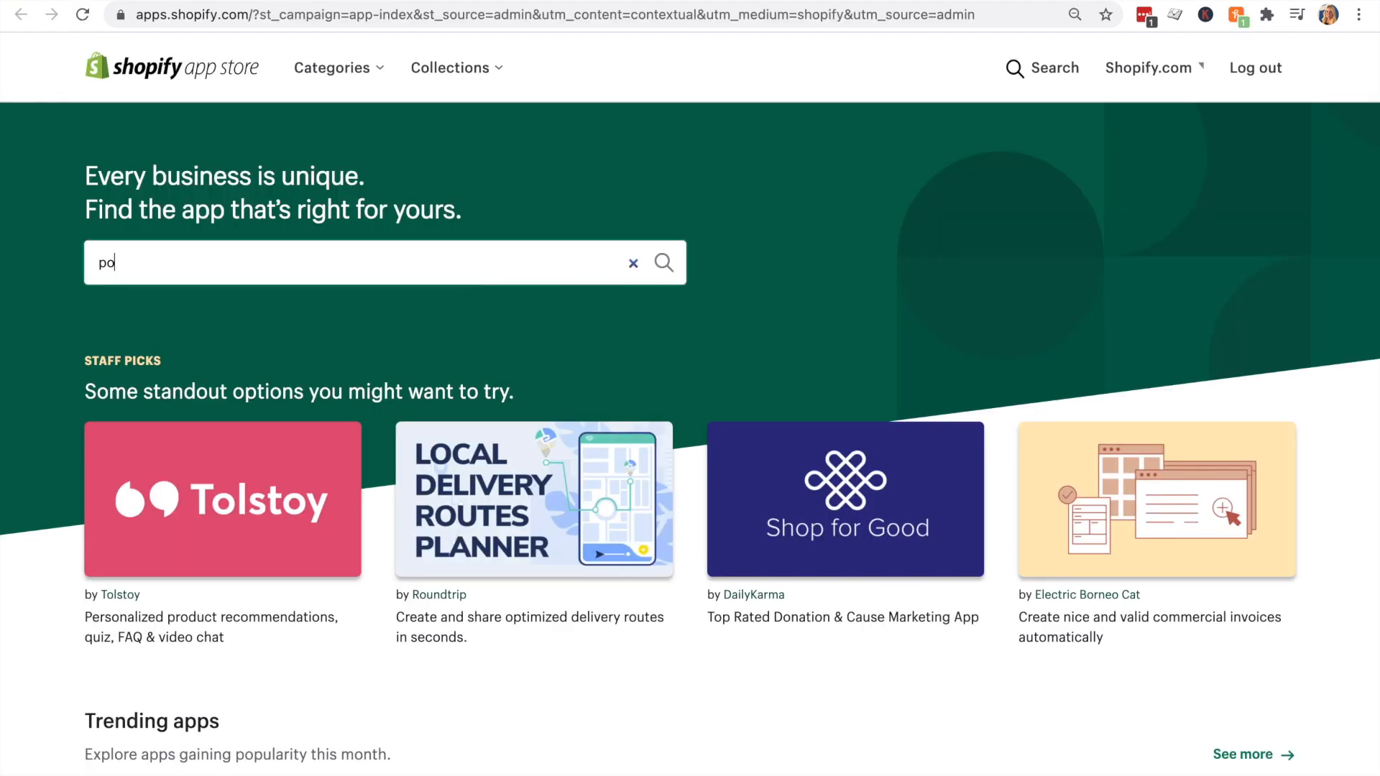
key(Return)
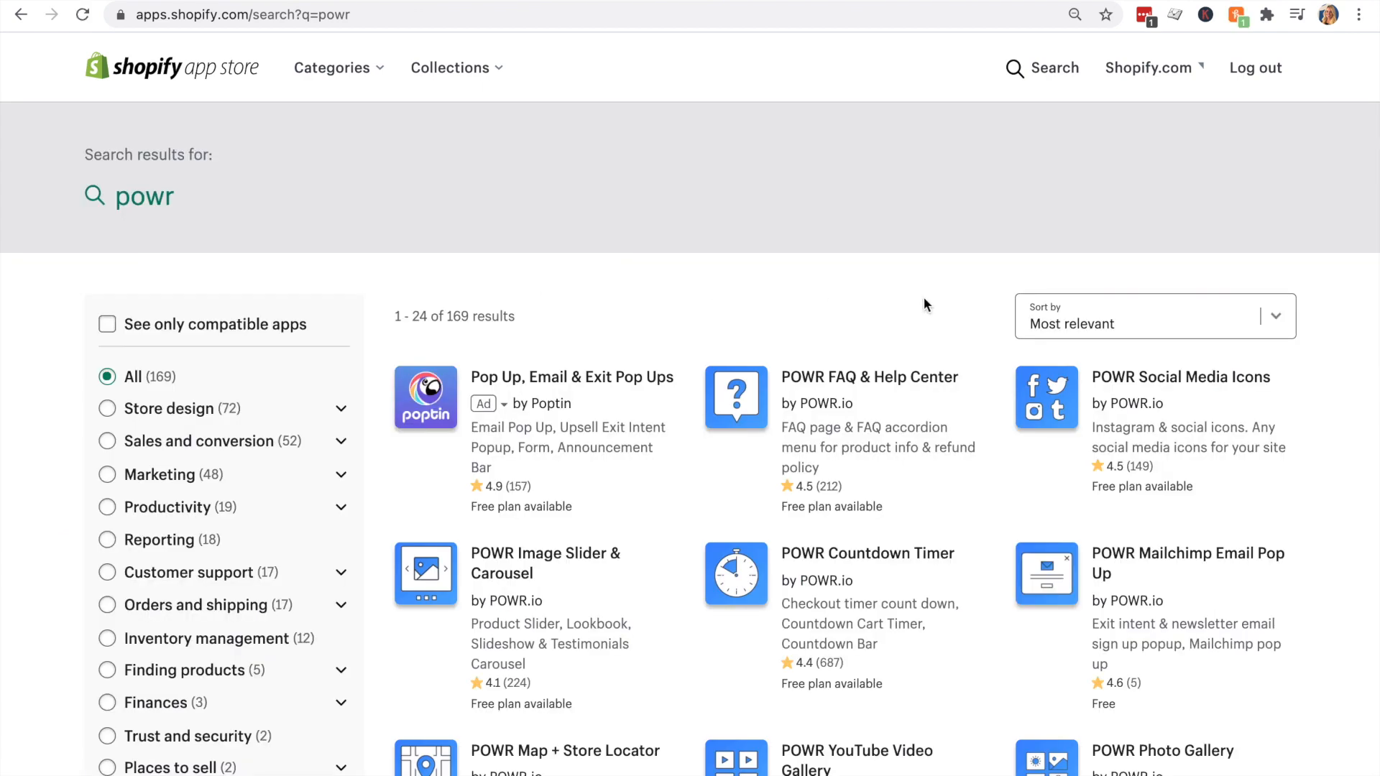
scroll(down, 3)
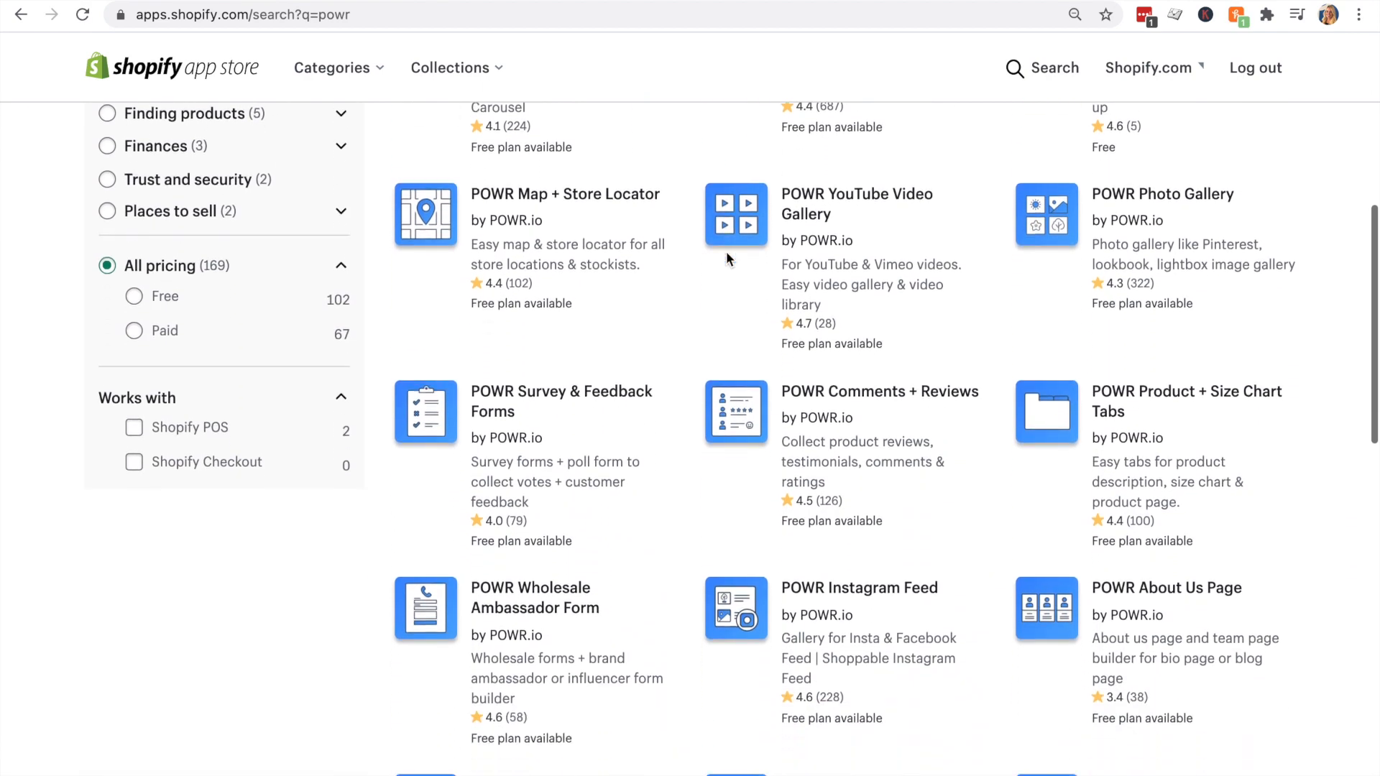
scroll(down, 3)
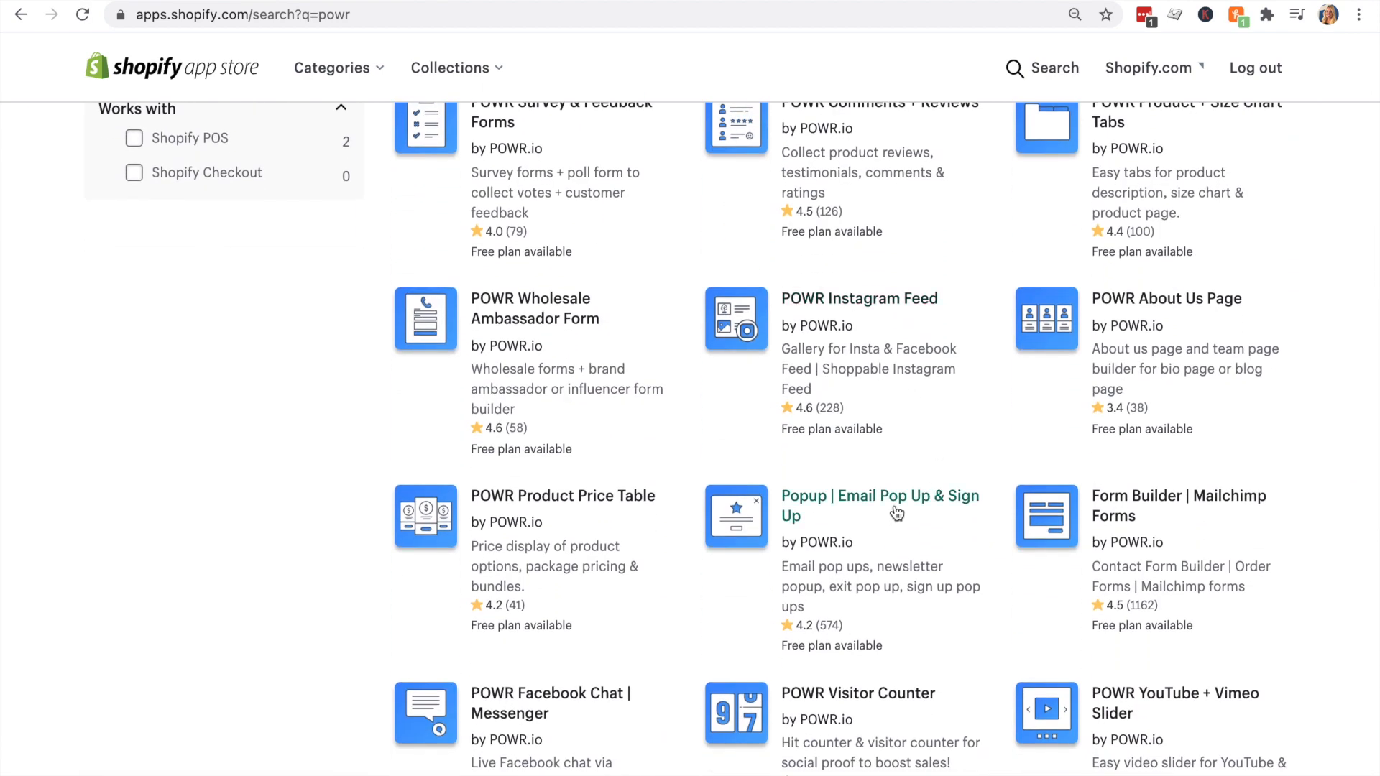
Add and install the POWR Popup | Email Pop Up & Sign Up app
click(879, 506)
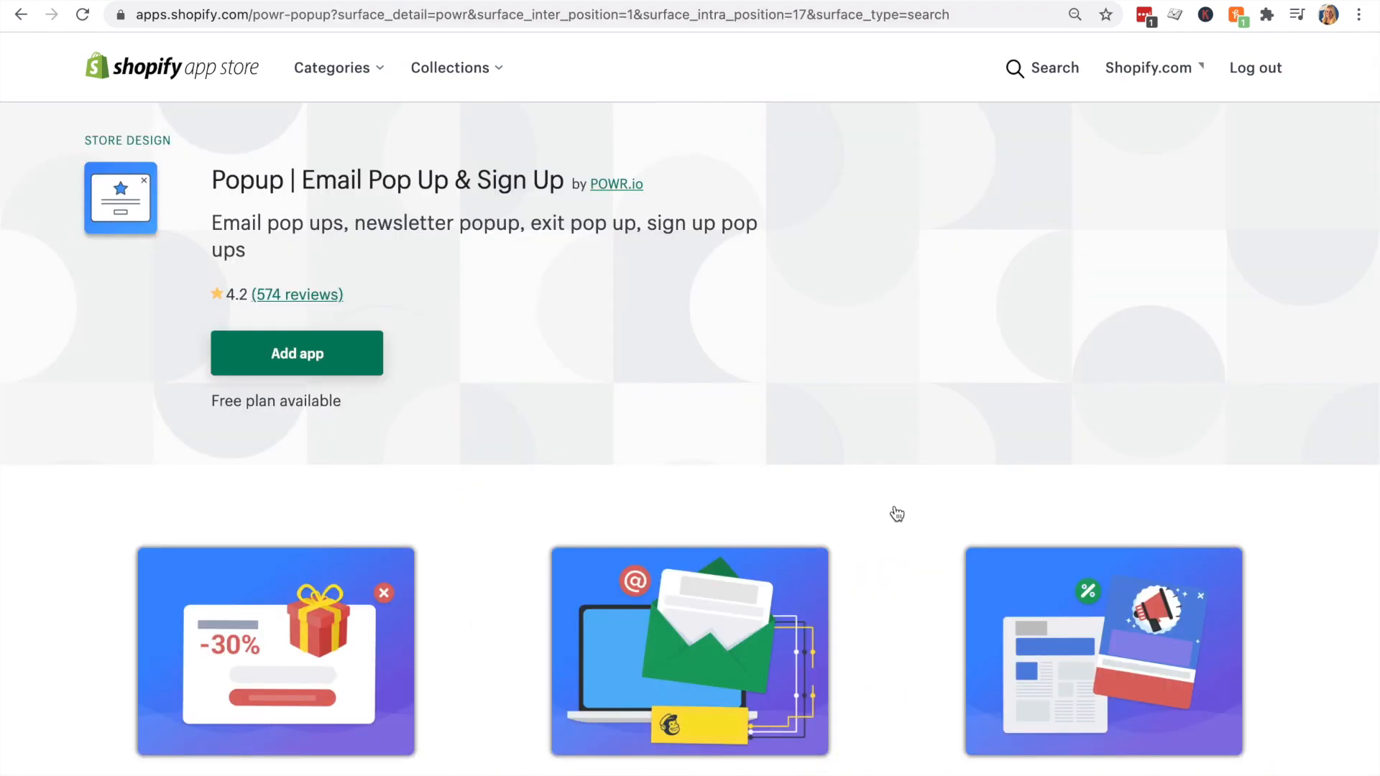
click(297, 353)
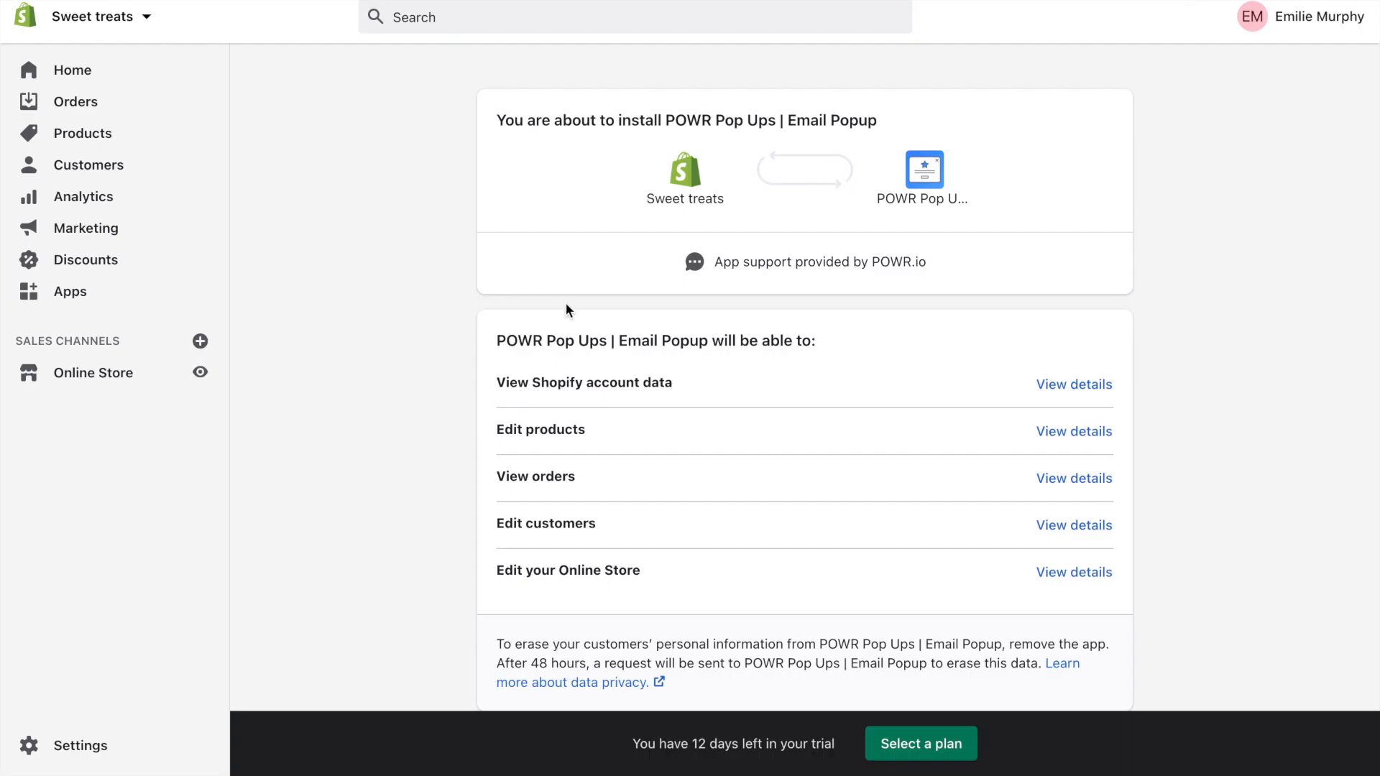
scroll(down, 3)
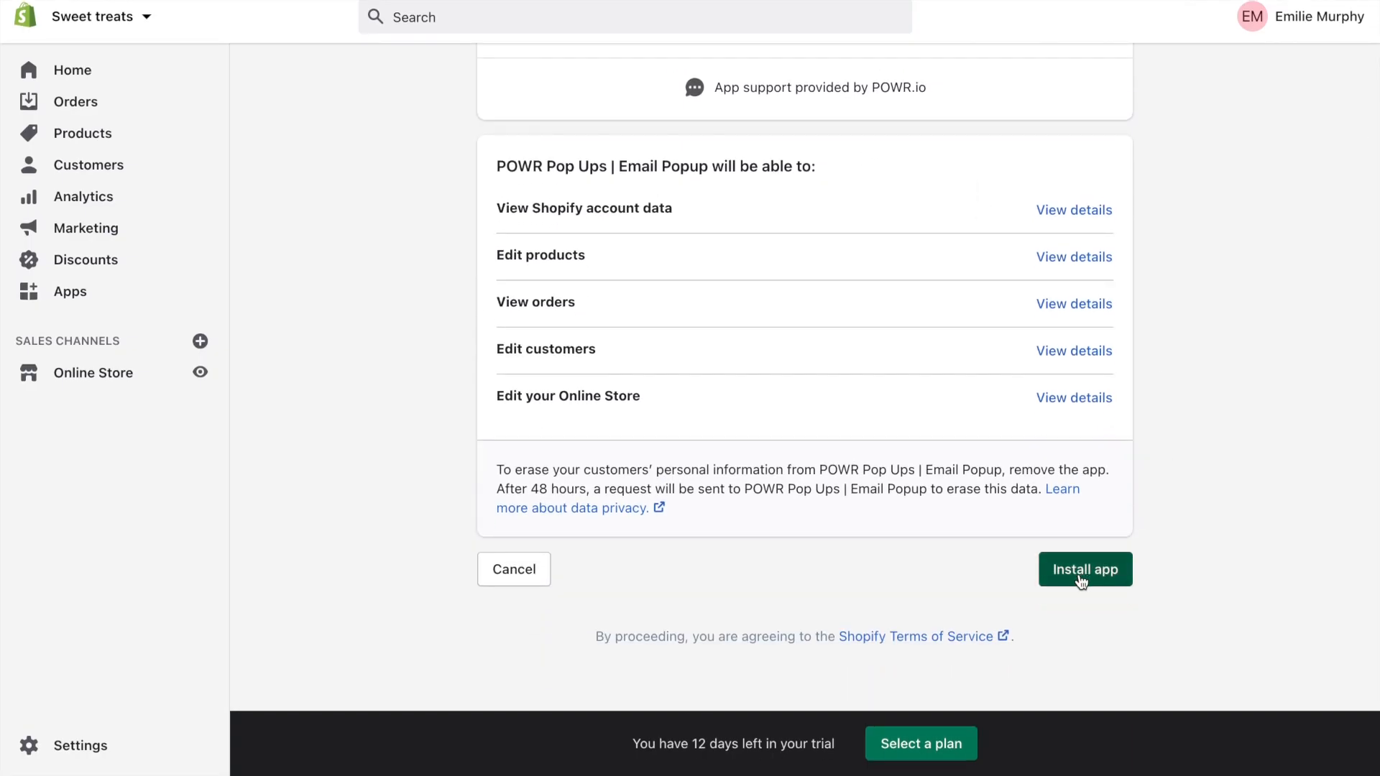
click(1086, 569)
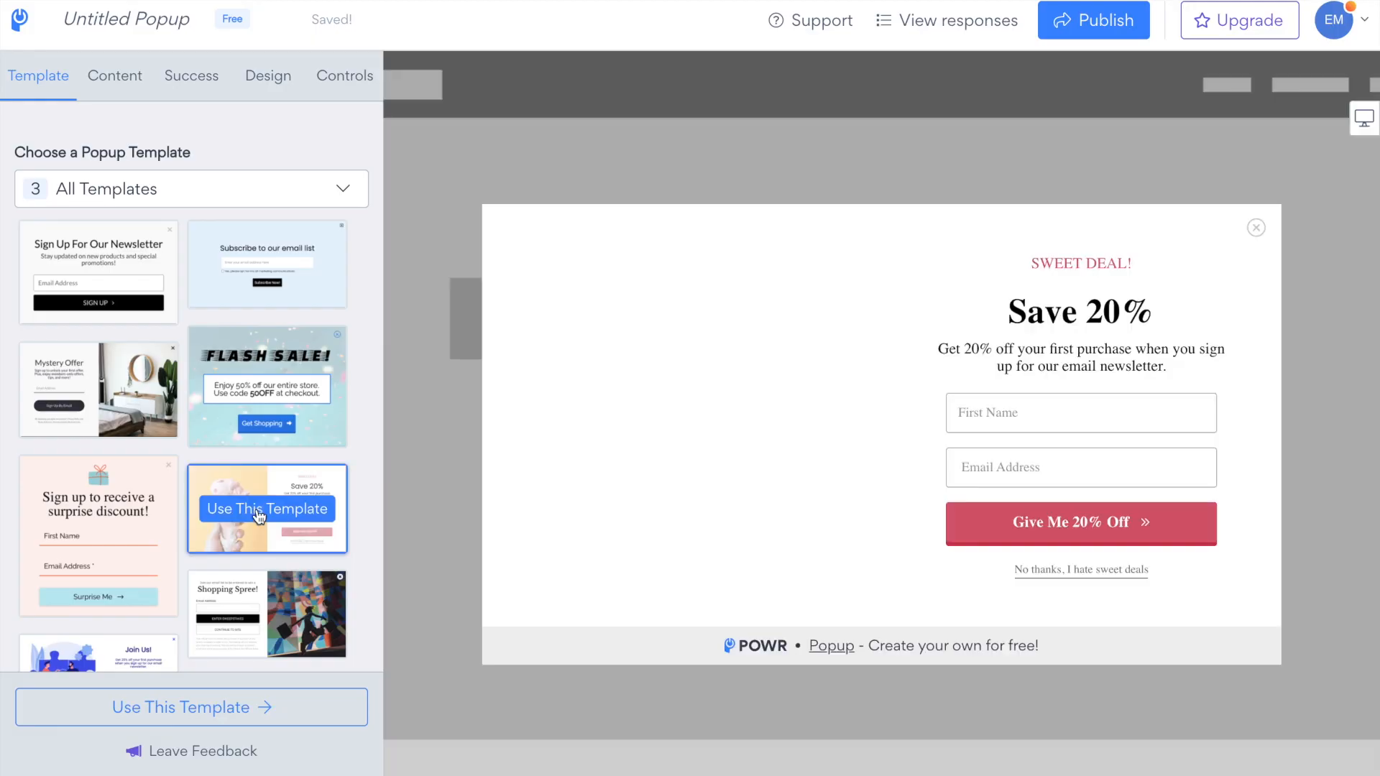
Use the ice cream Save 20% template with a check-your-email coupon thank-you message
click(267, 509)
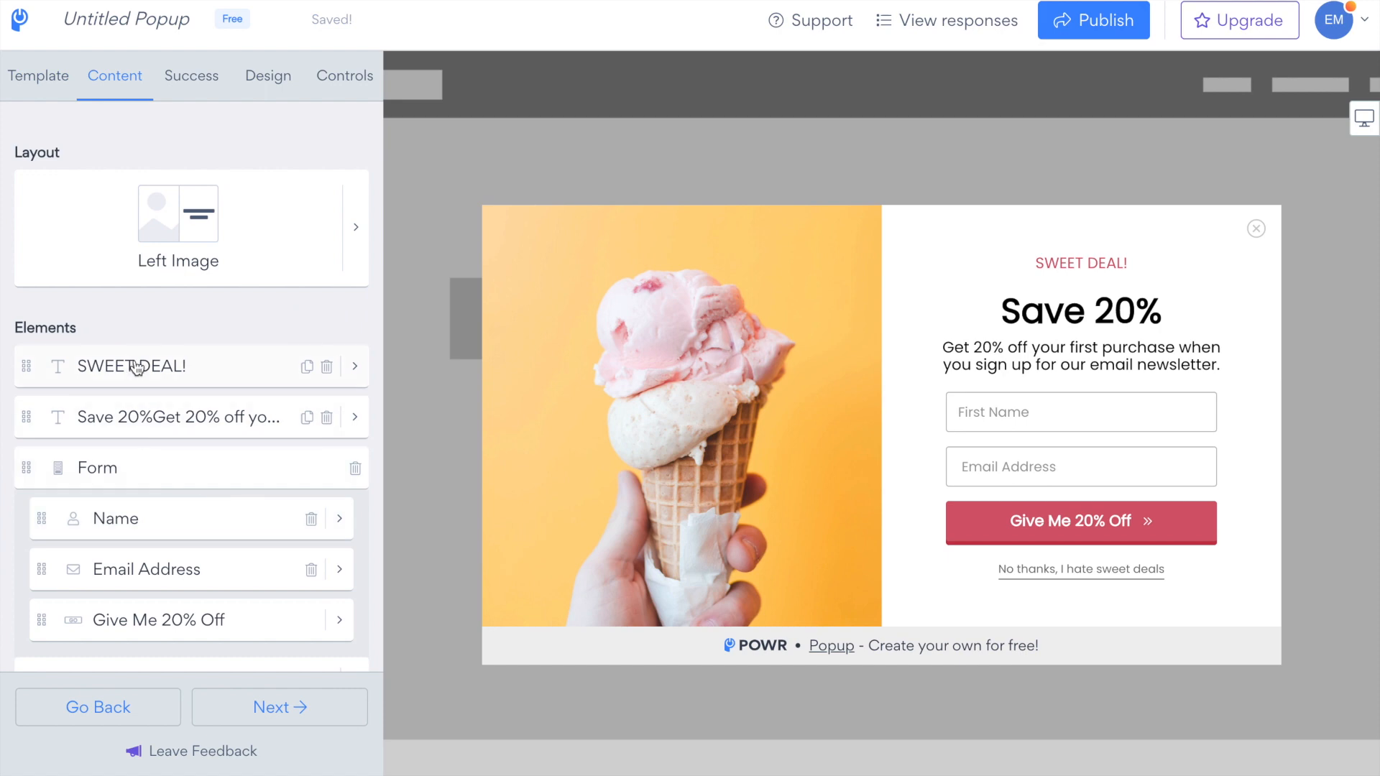
click(191, 75)
text(Check your email for your 20% off)
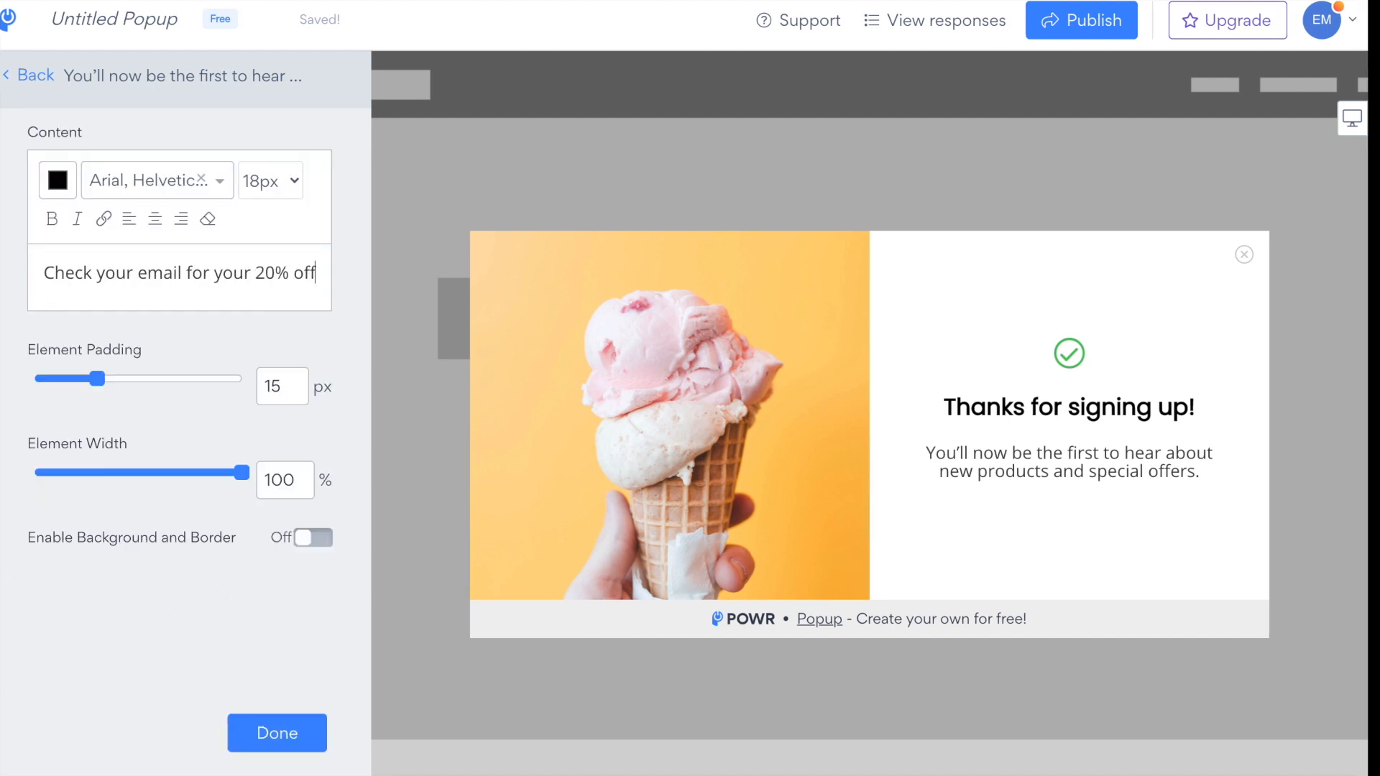
click(276, 733)
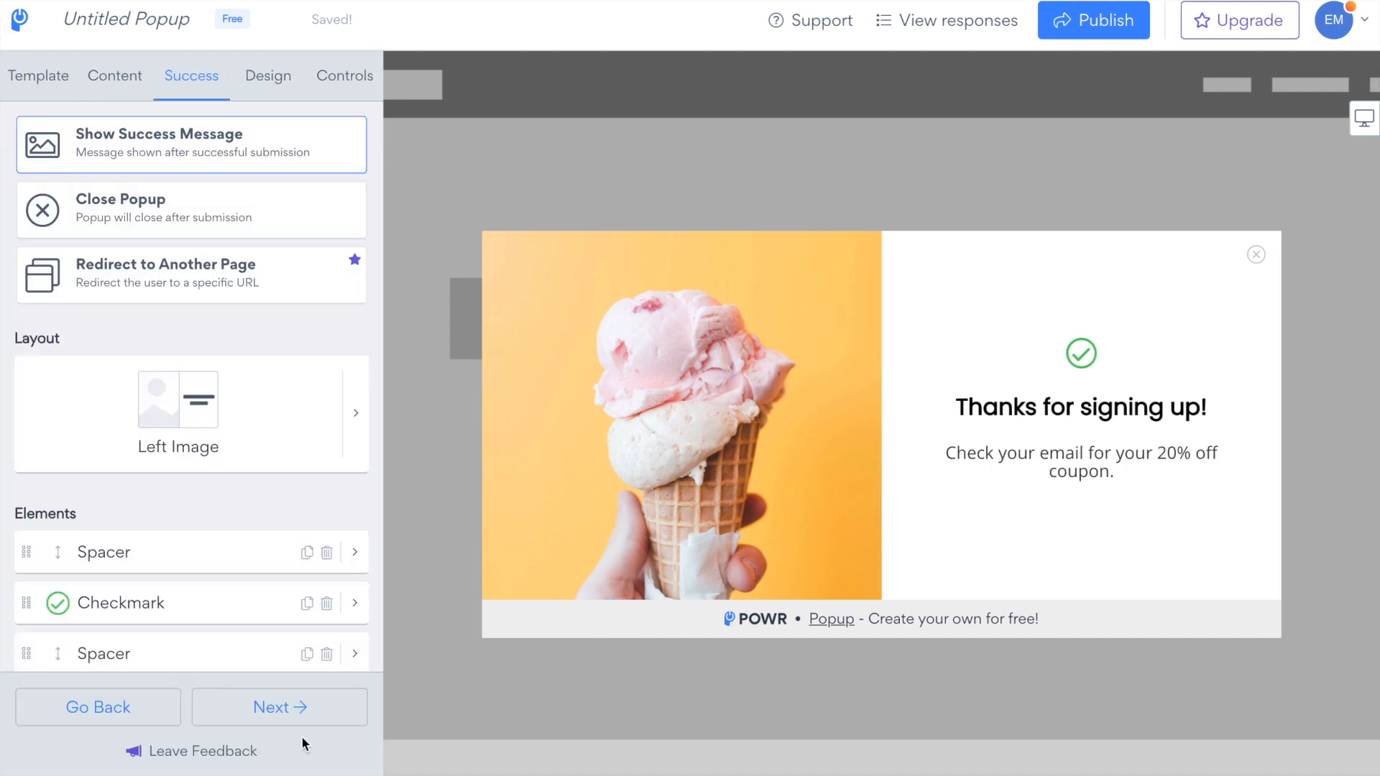
click(267, 75)
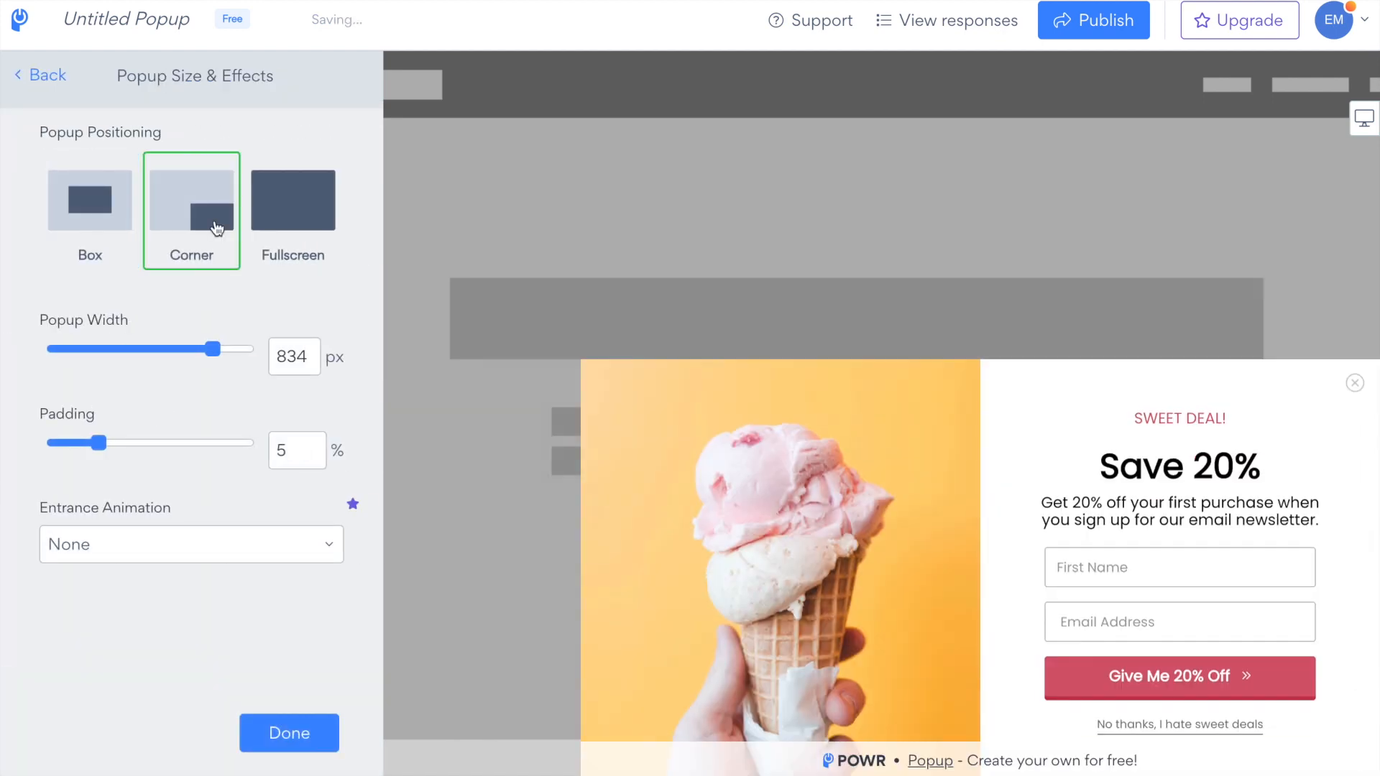
Set the popup to Box size and trigger it Immediately on page load
click(90, 199)
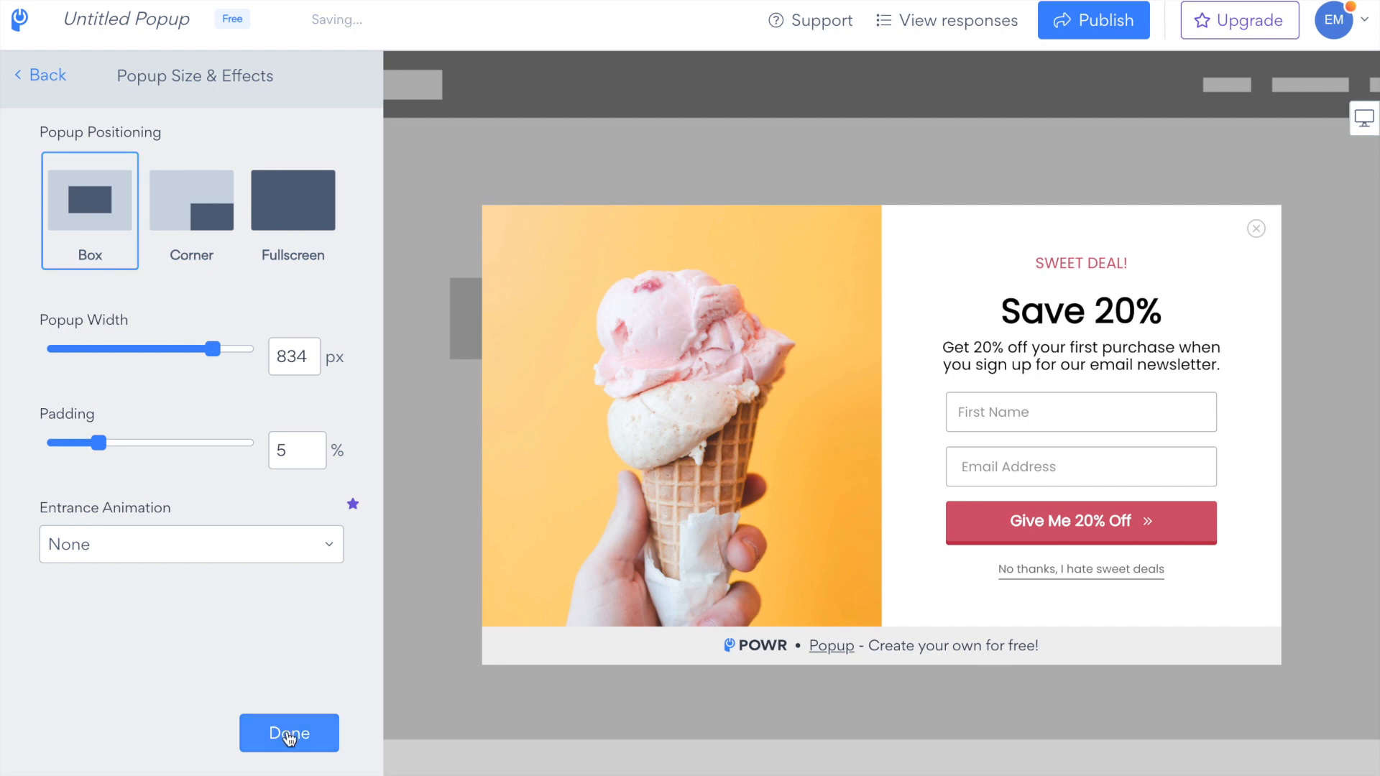
click(288, 733)
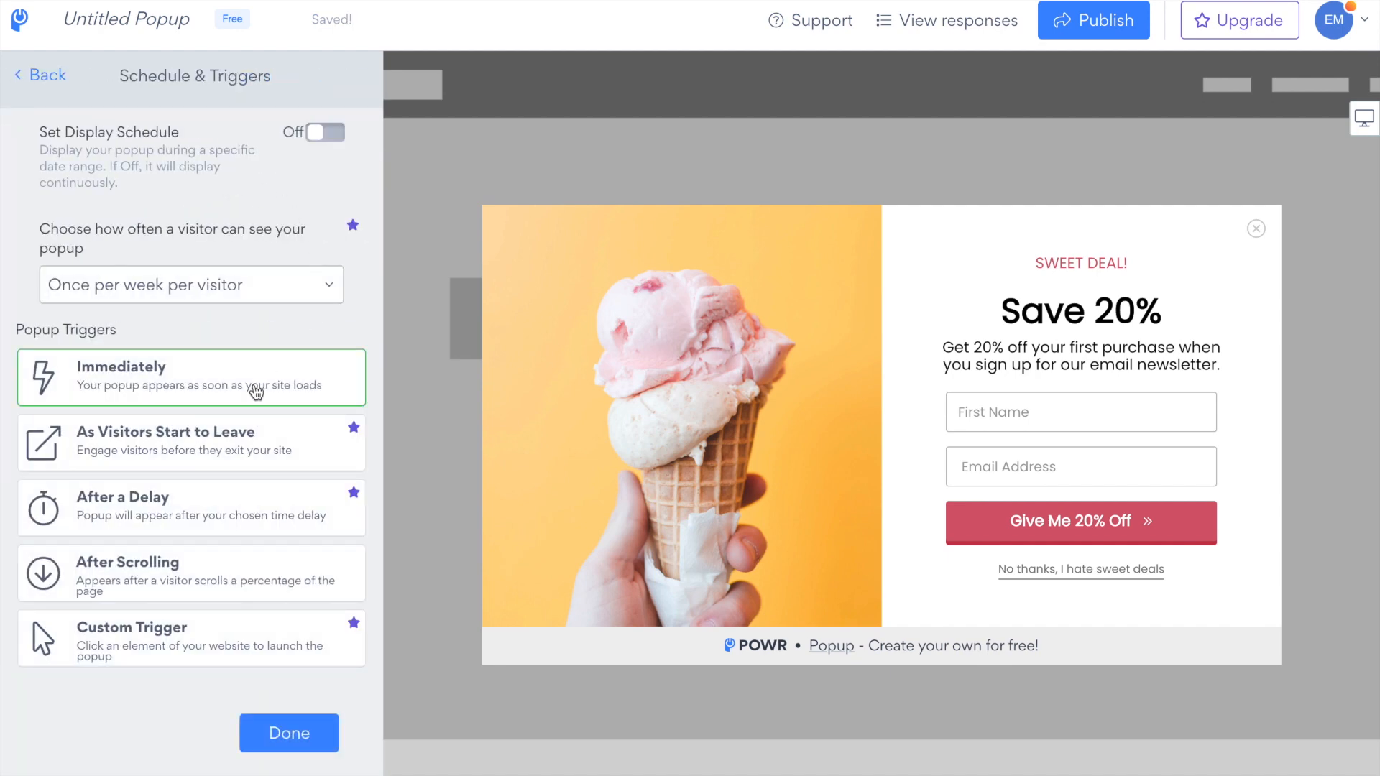
mouse_move(289, 733)
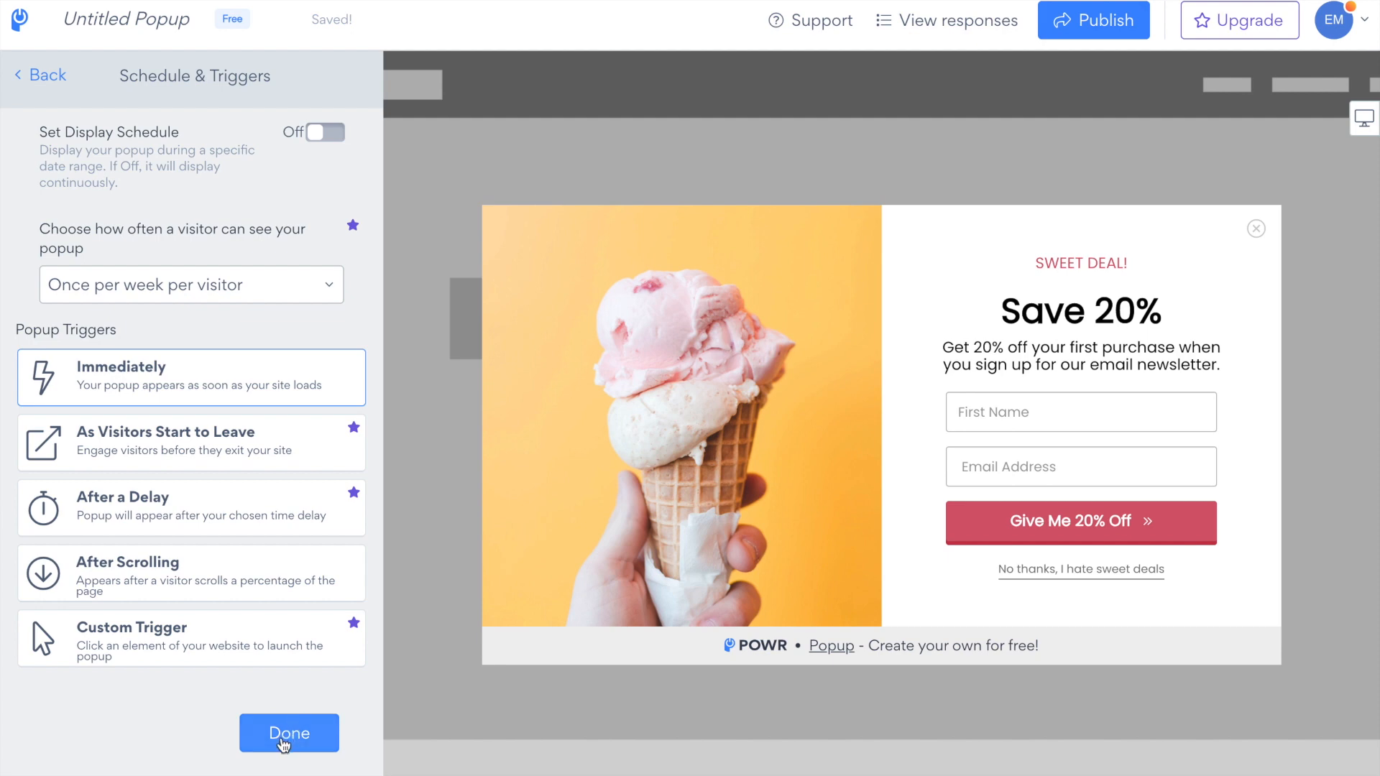
click(289, 733)
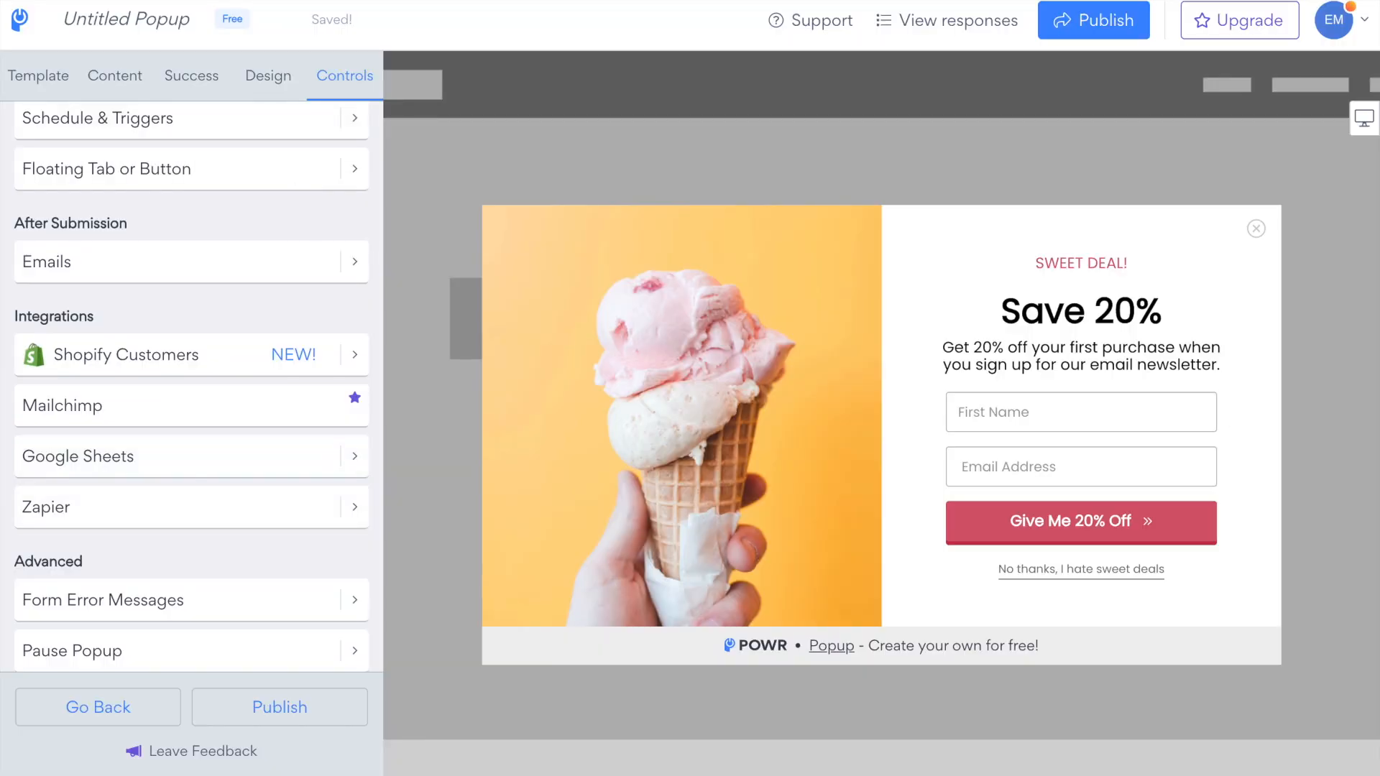
mouse_move(1093, 20)
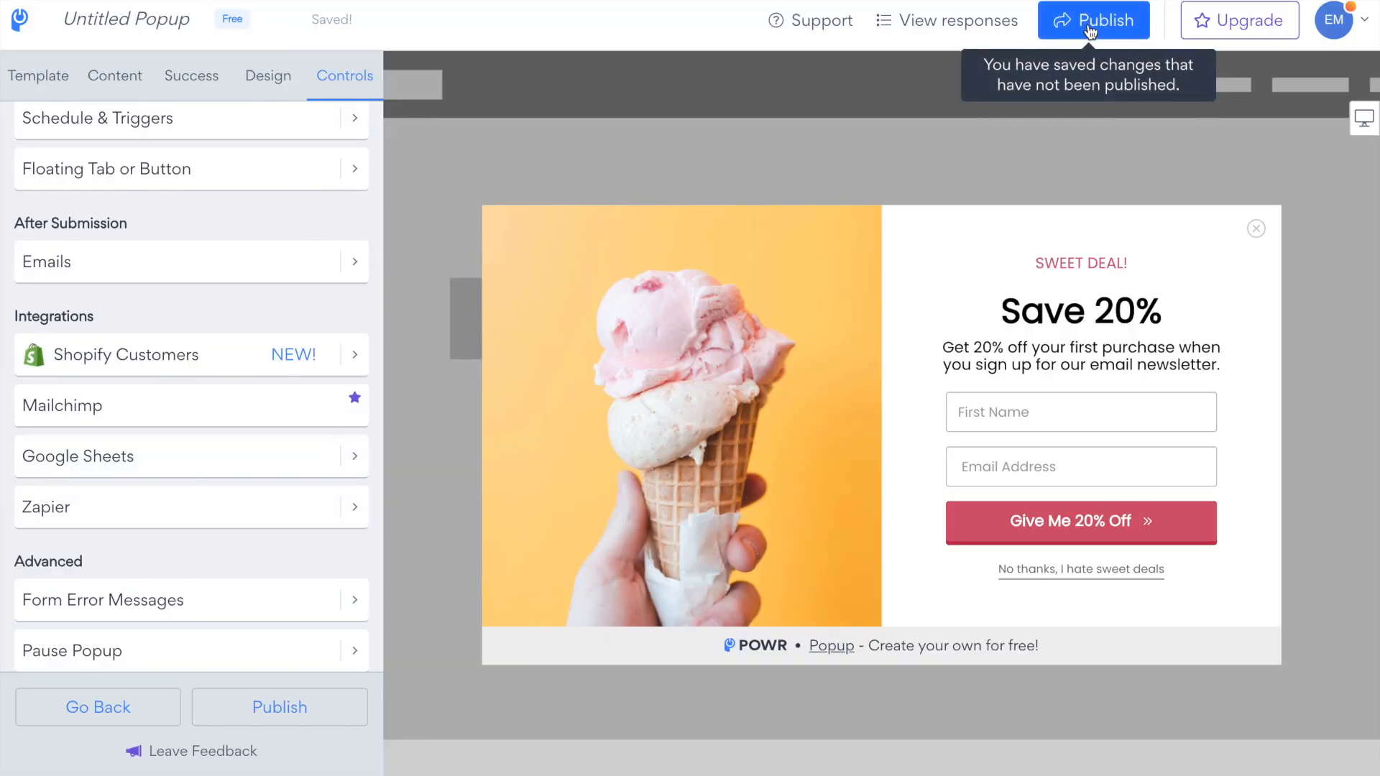
Publish the popup, add it to all Shopify pages, and view it live
click(1093, 19)
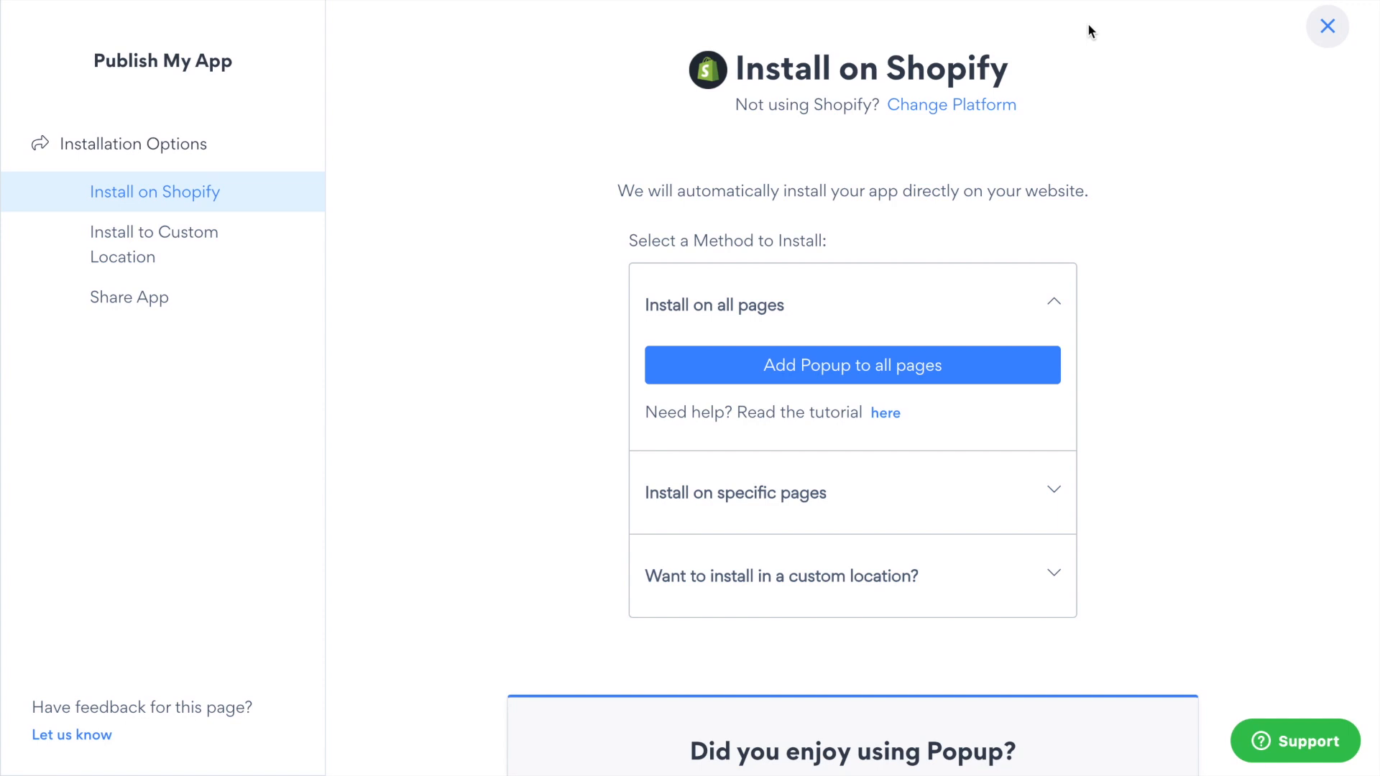
click(851, 366)
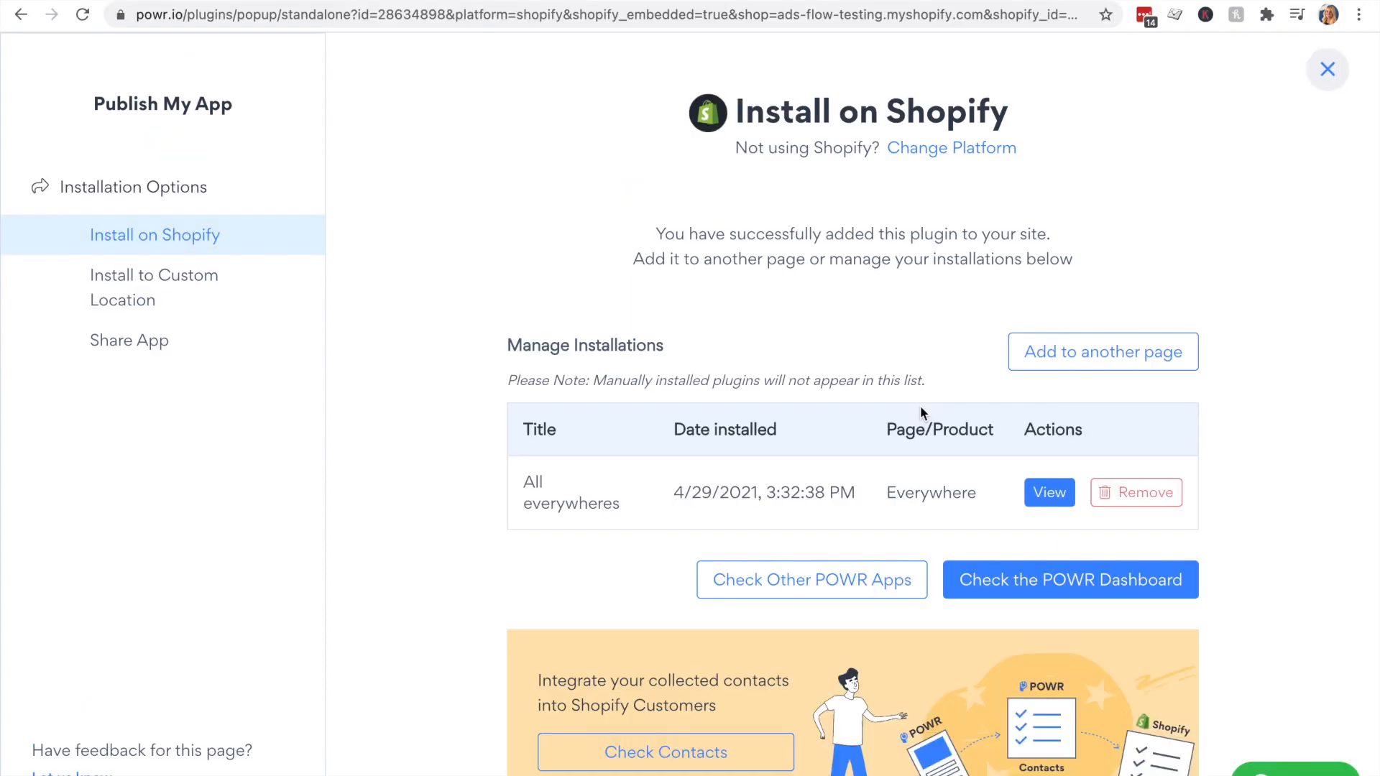
mouse_move(1048, 493)
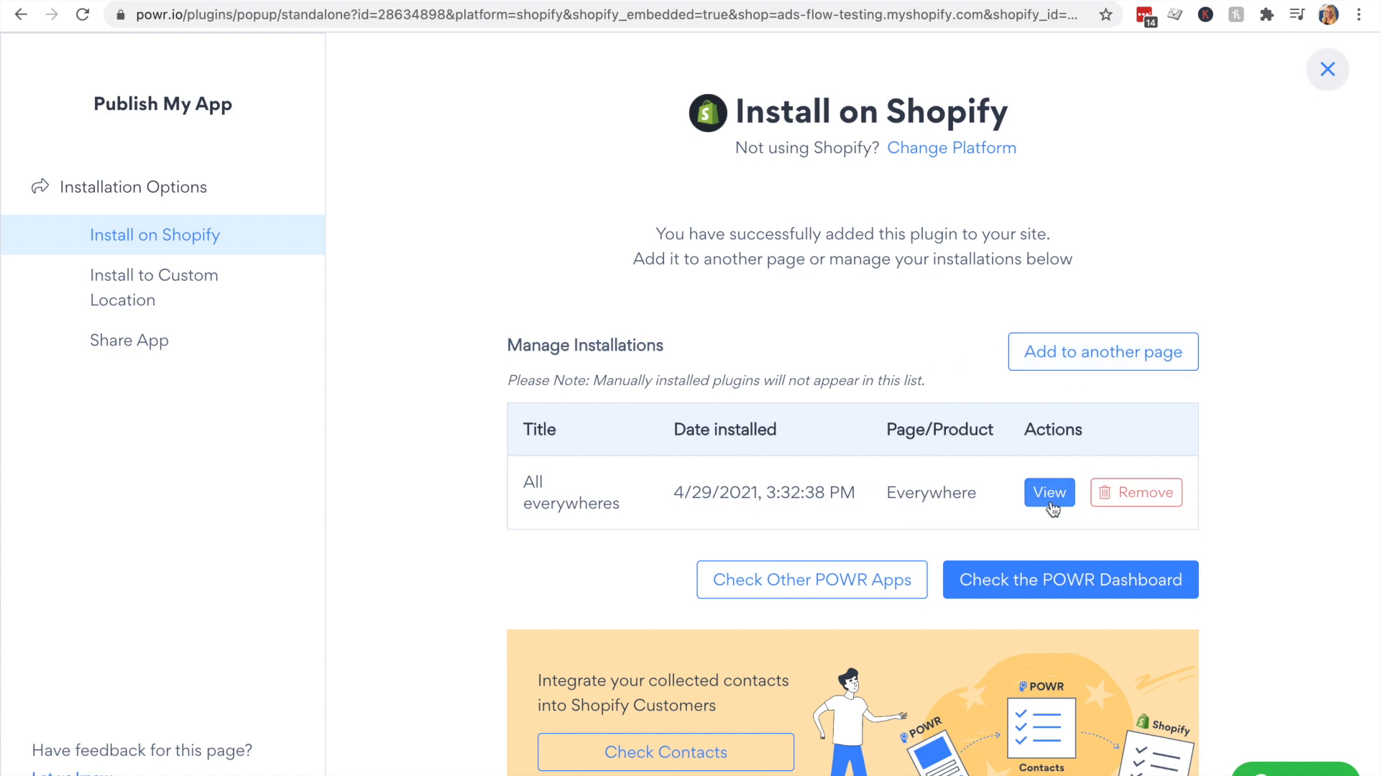
click(1048, 491)
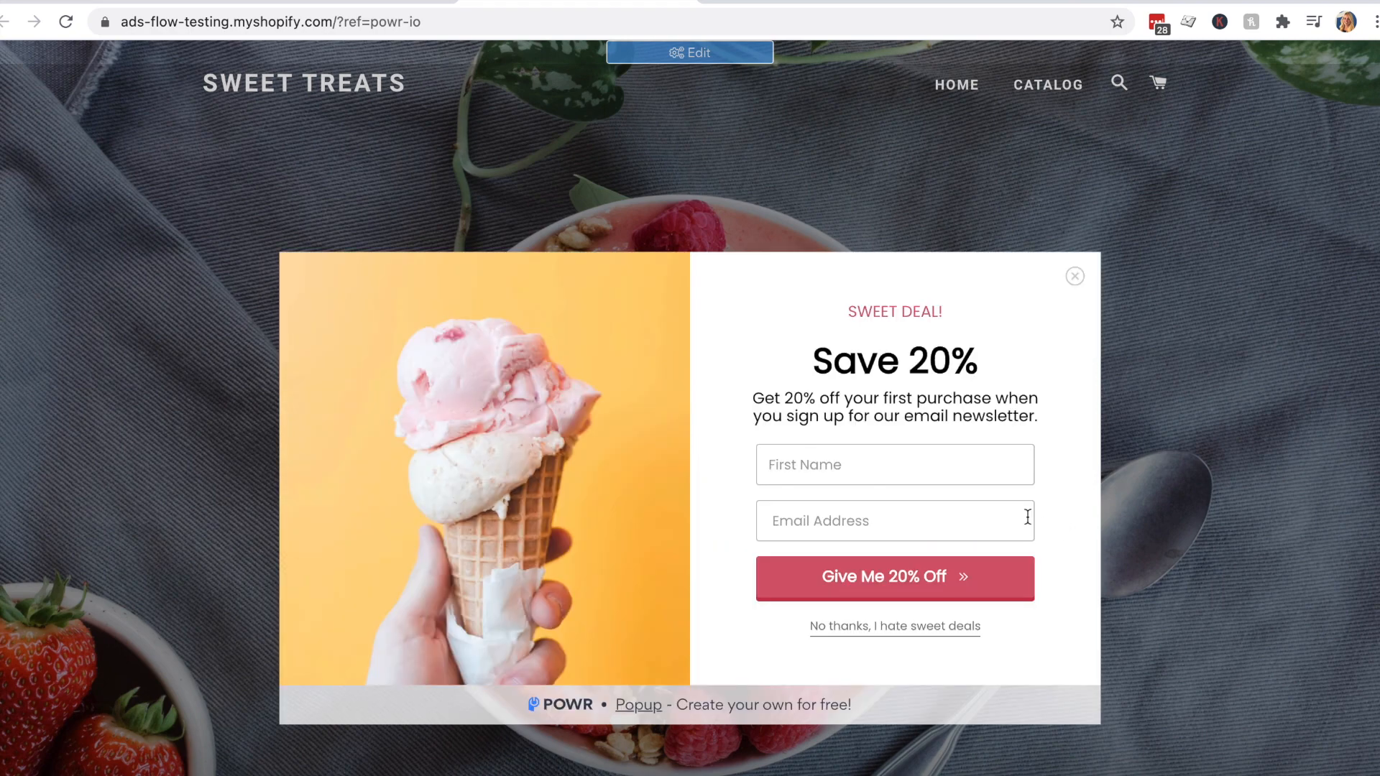
mouse_move(750, 74)
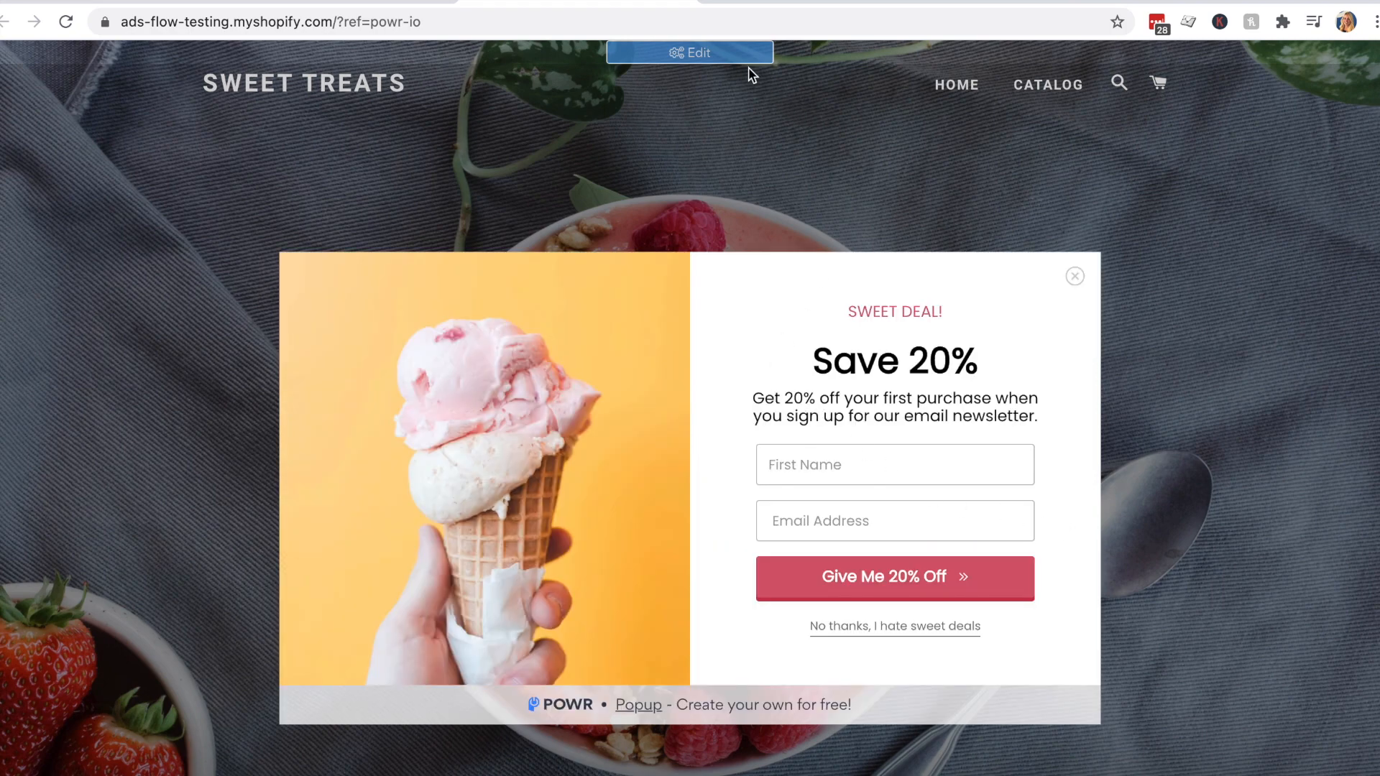
Review the live Save 20% popup and go to POWR's App Store partner page
click(689, 51)
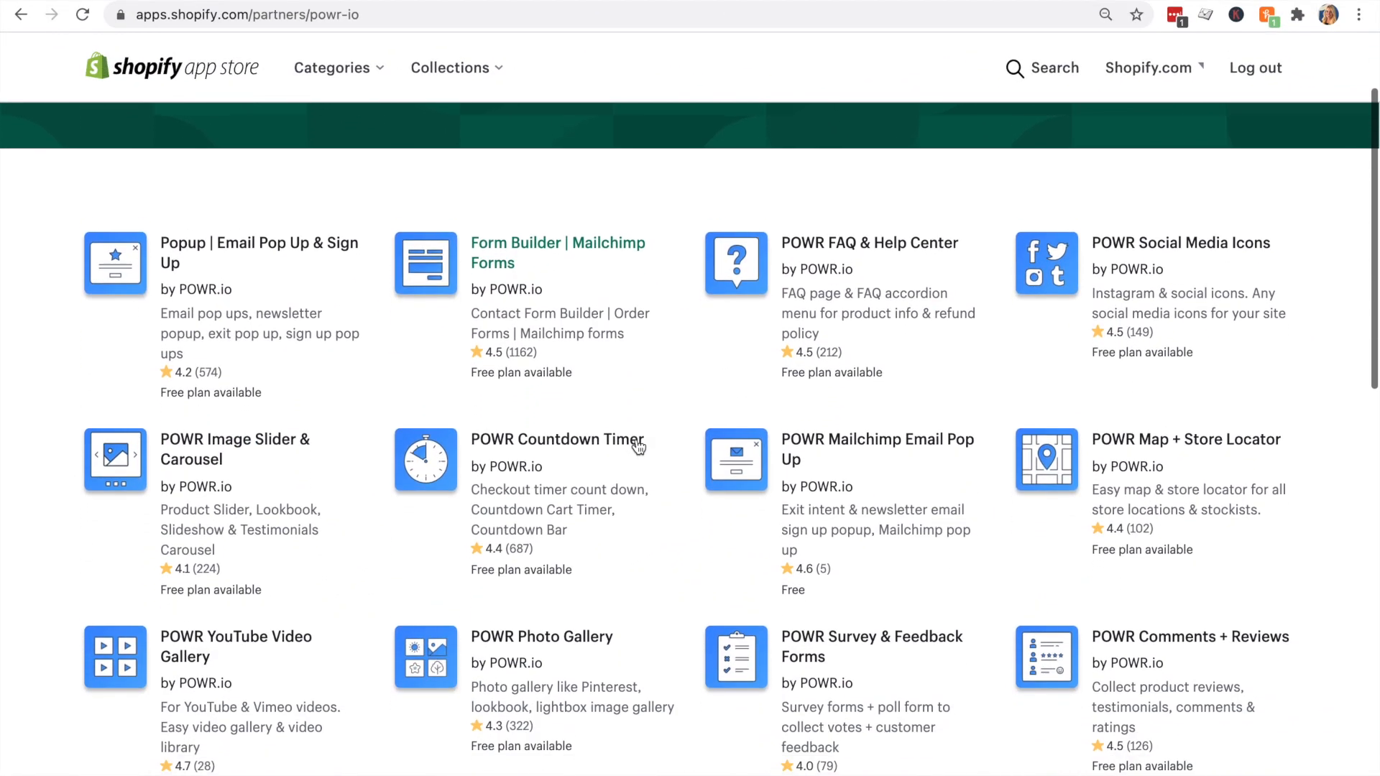
scroll(down, 3)
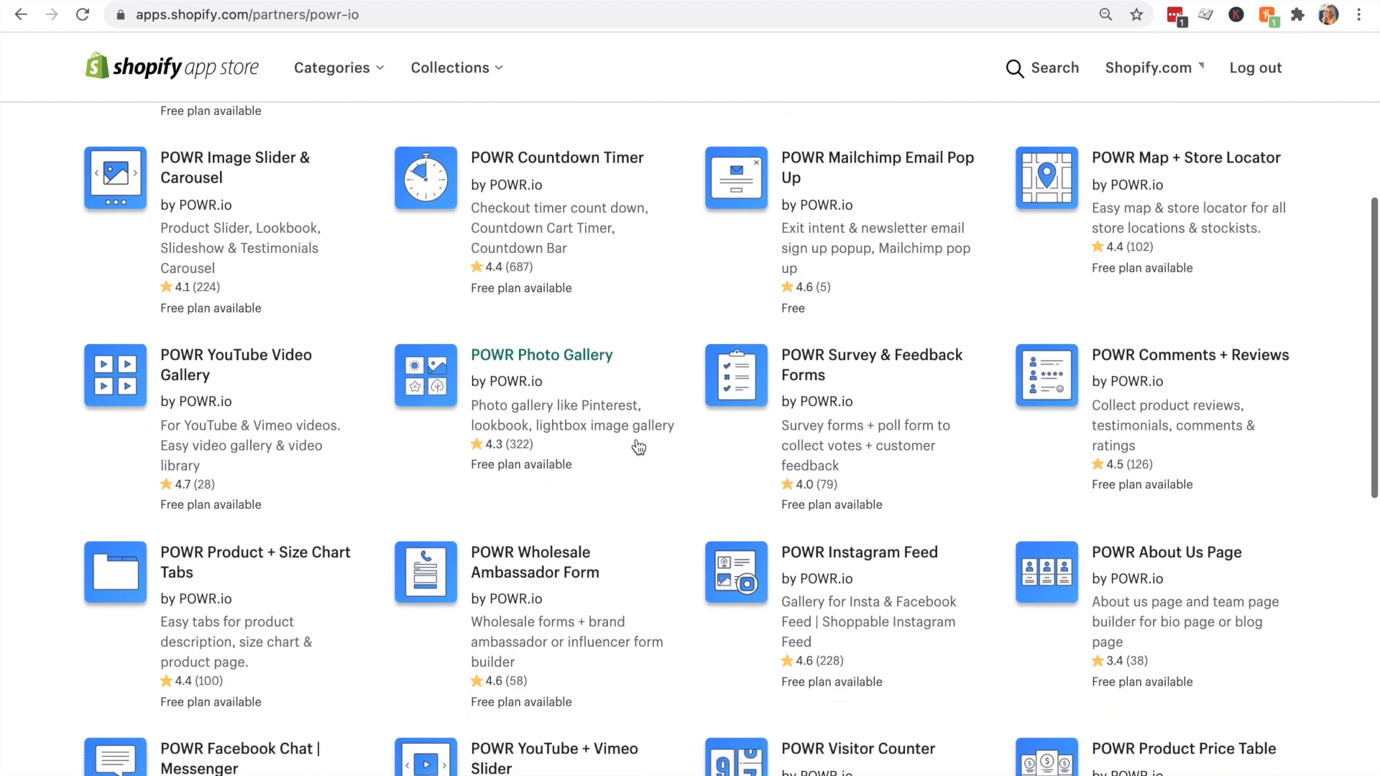
scroll(down, 3)
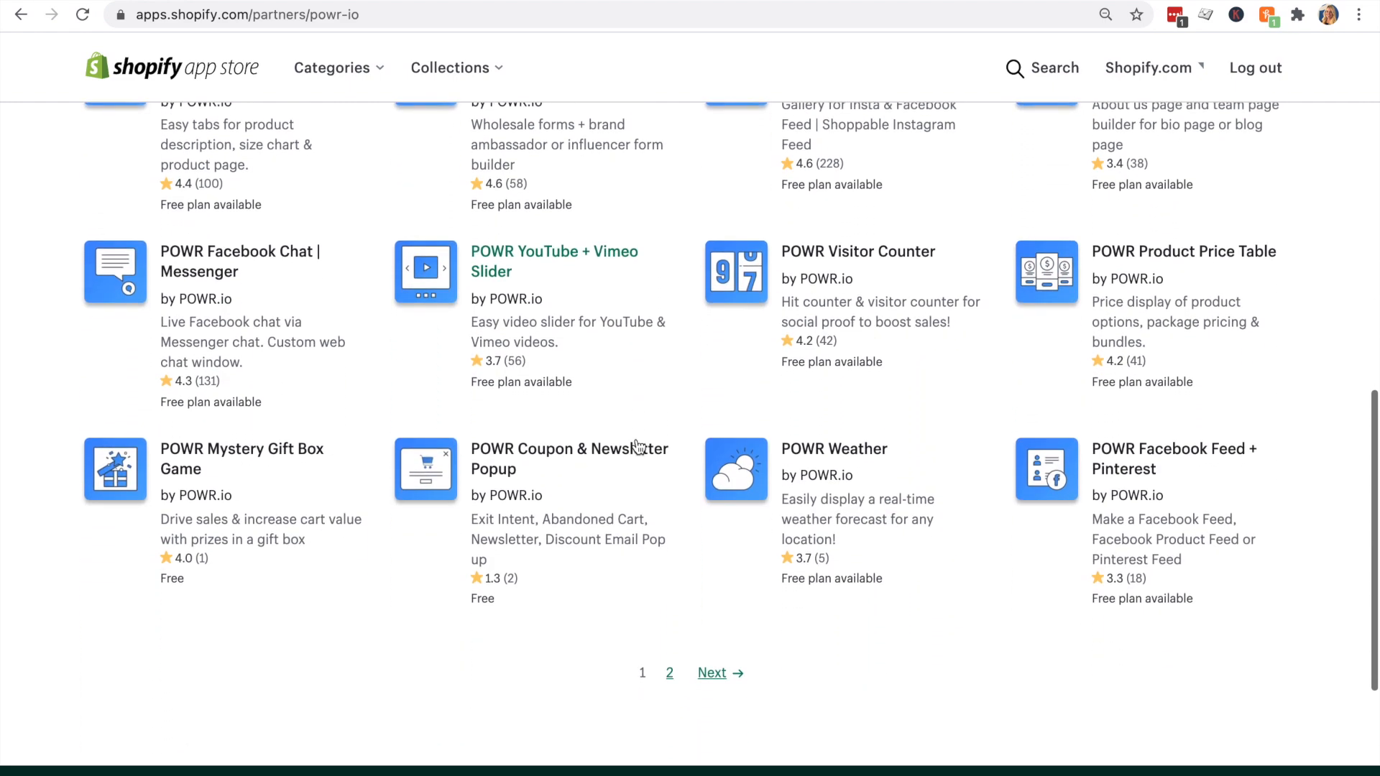